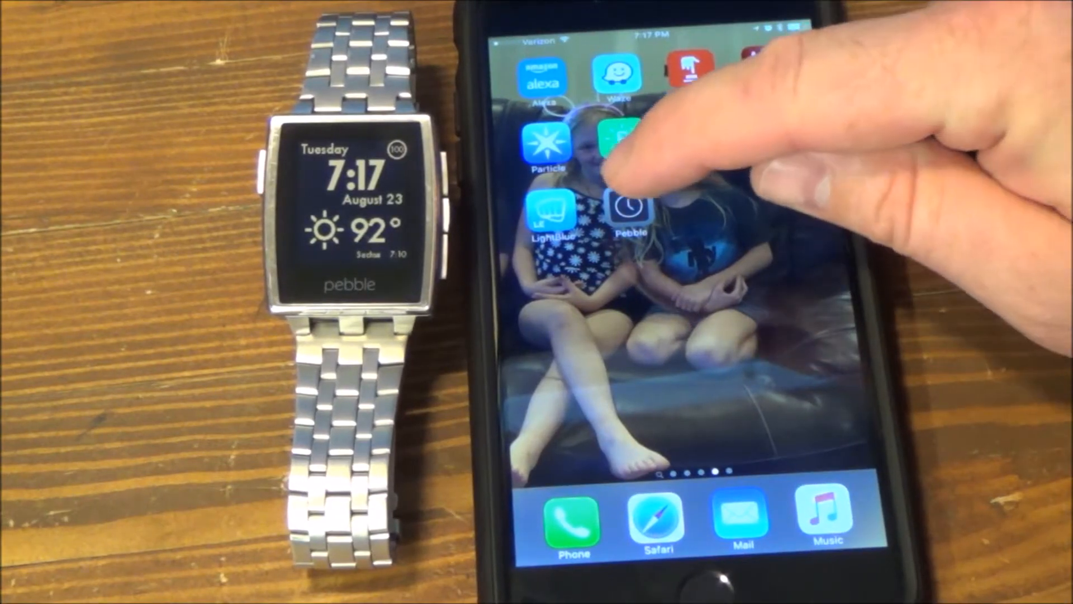
Step: Launch the Pebble app and show the installed watch apps list
click(631, 209)
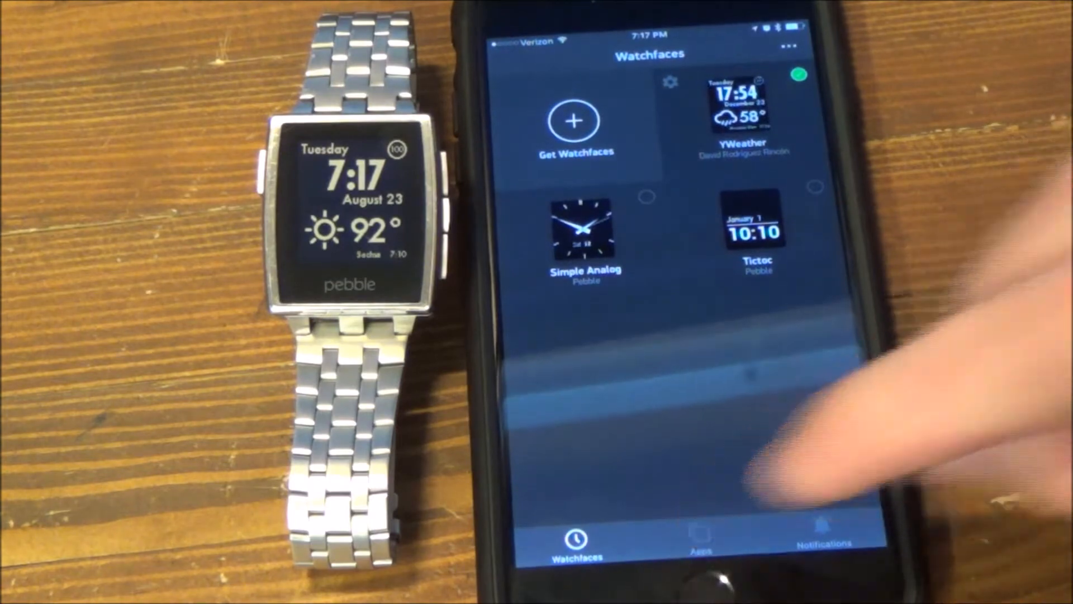
click(700, 537)
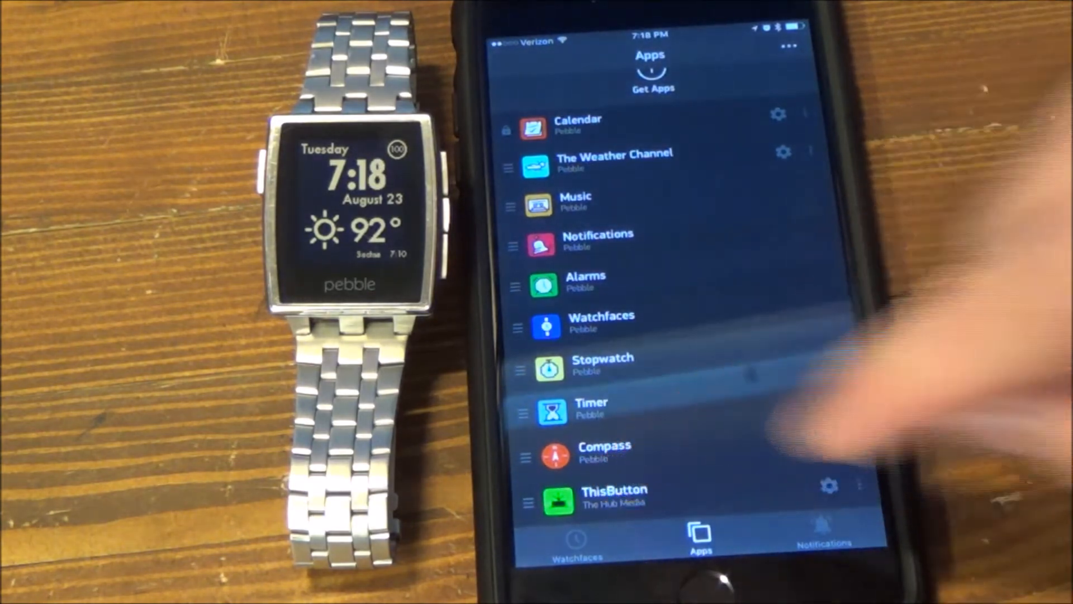
Step: Open ThisButton's settings and scroll to the RingDinnerBell and CloseGarageDoor events
click(614, 496)
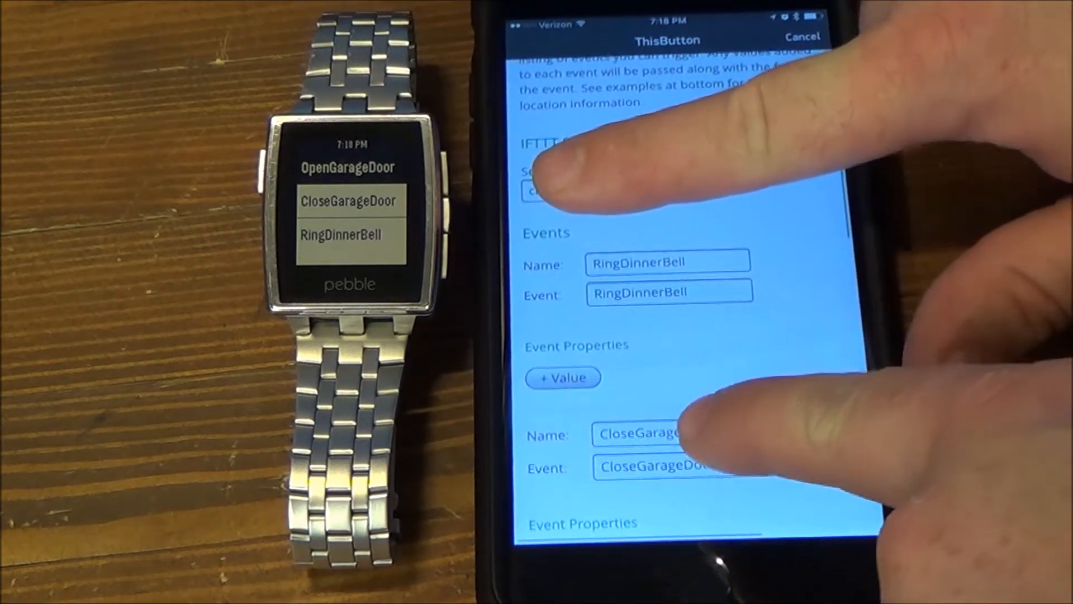
scroll(down, 3)
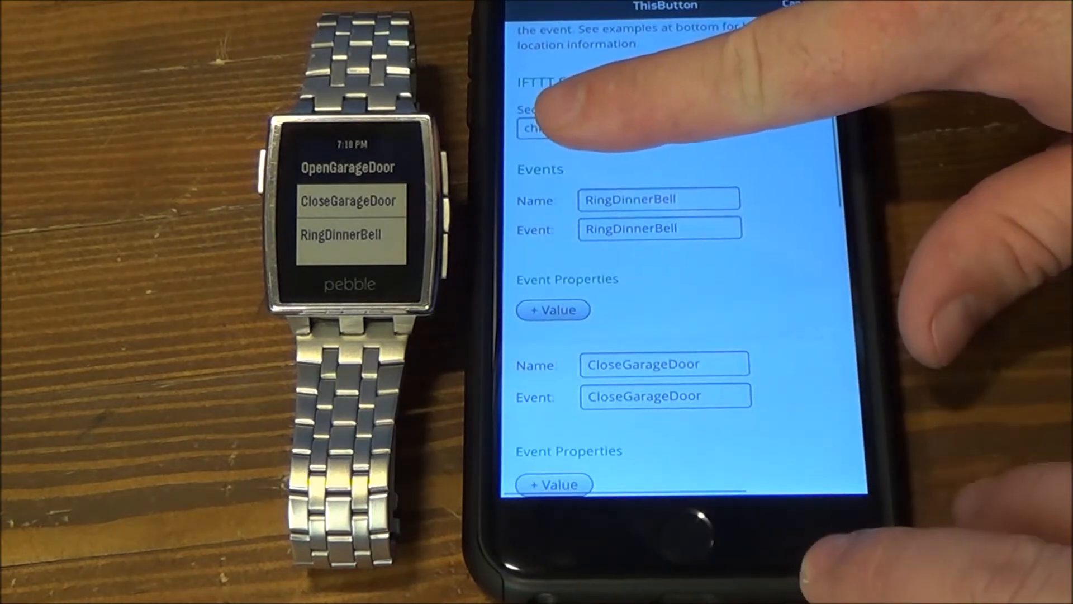
scroll(down, 3)
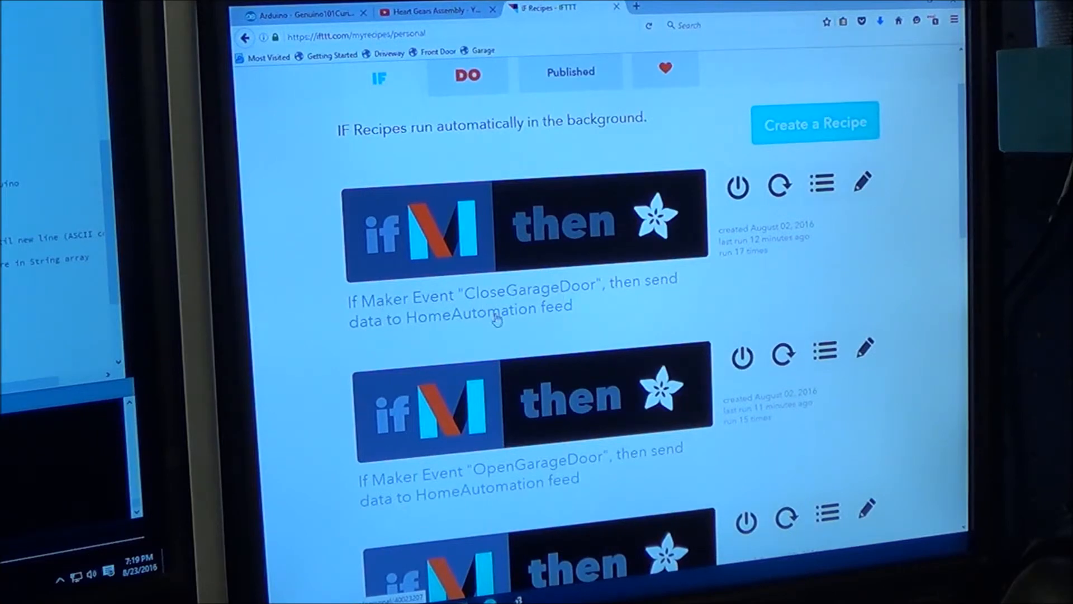
mouse_move(866, 190)
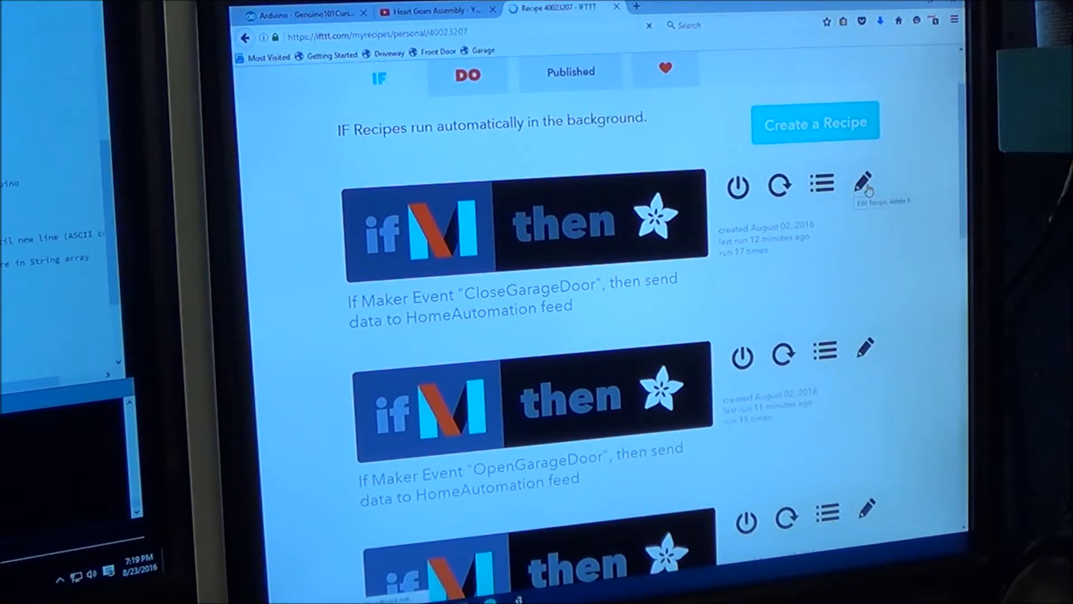
Step: Open the CloseGarageDoor IFTTT recipe and review its web-request trigger and HomeAutomation action
click(863, 184)
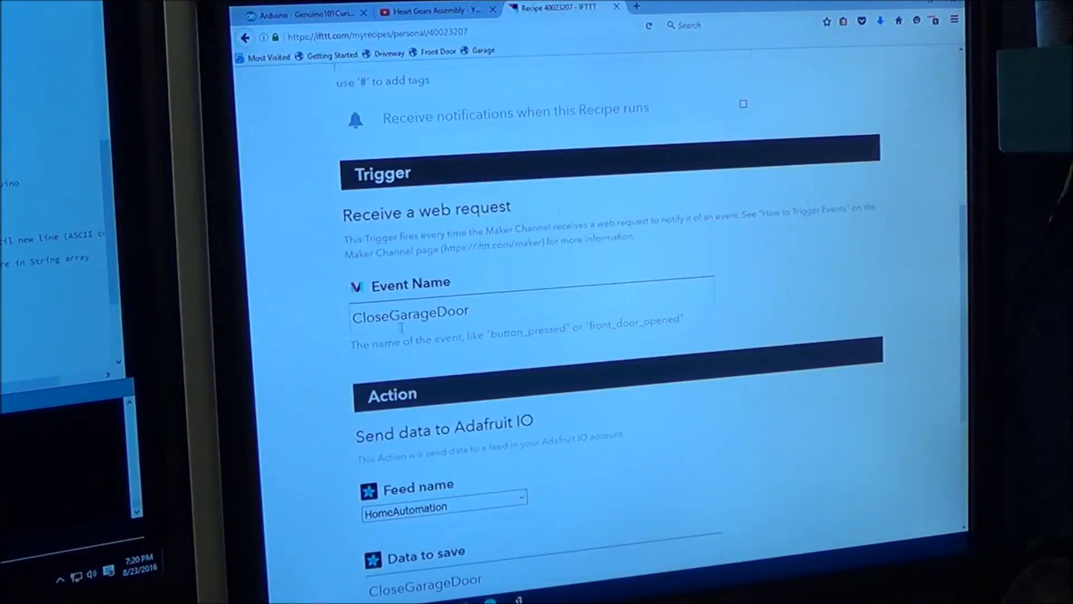
scroll(down, 3)
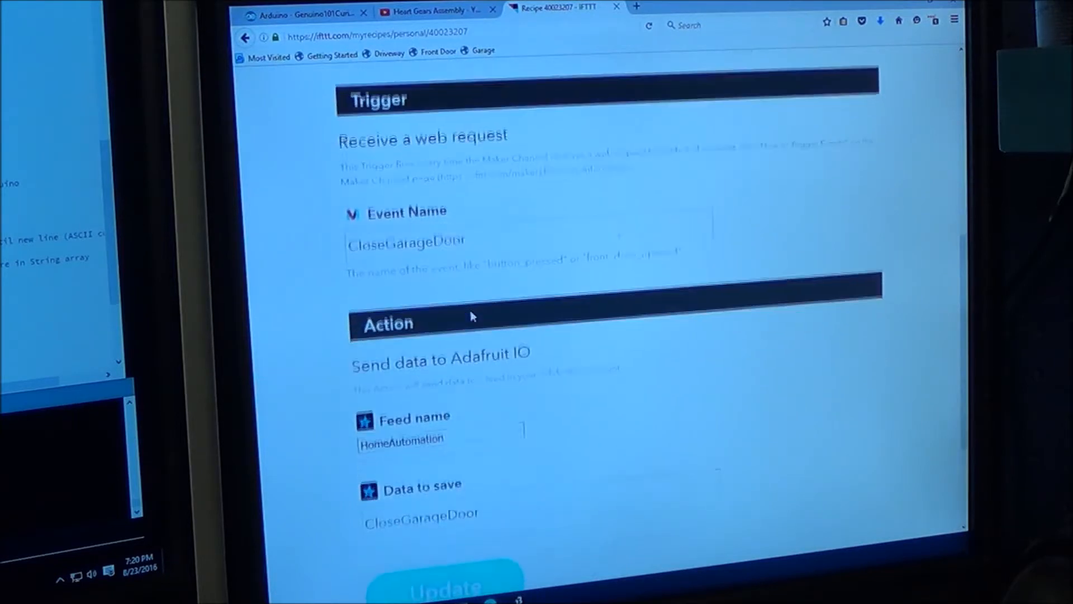
scroll(down, 3)
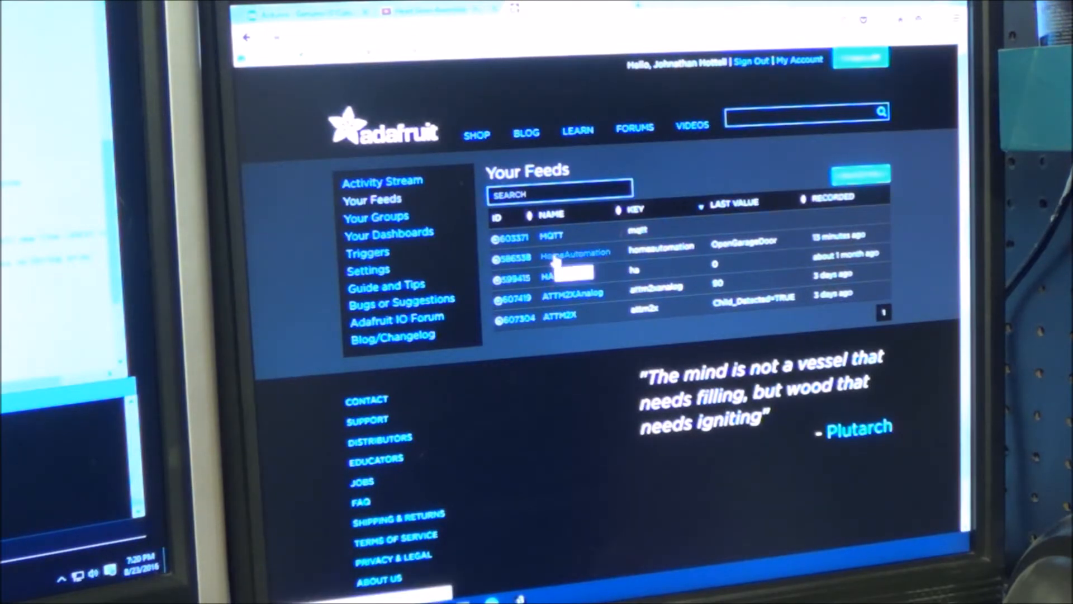
Step: View the HomeAutomation feed chart, then go to the Your Dashboards list
click(575, 253)
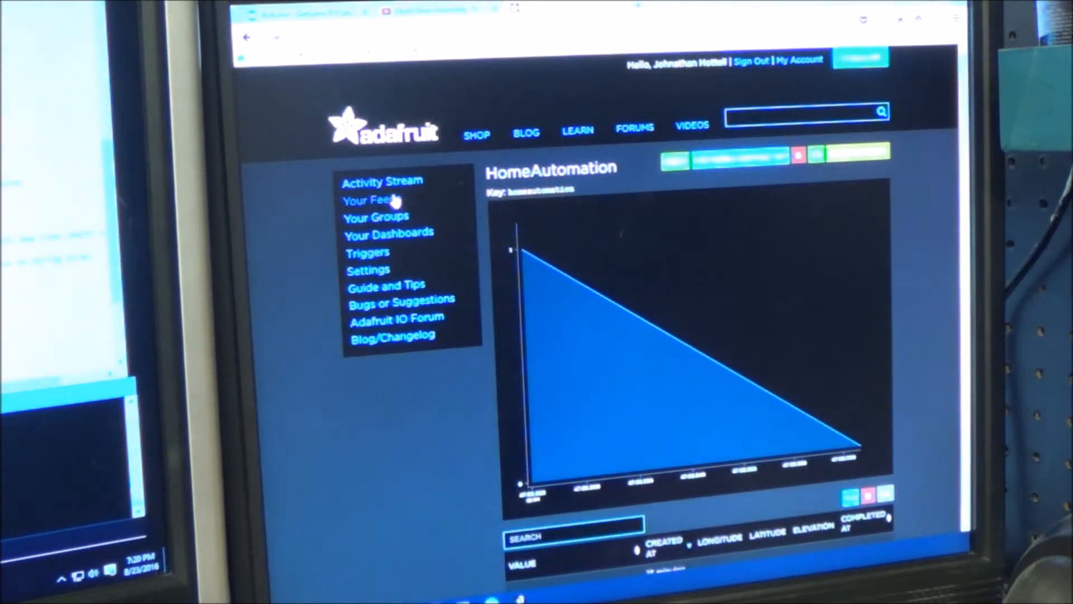
click(388, 232)
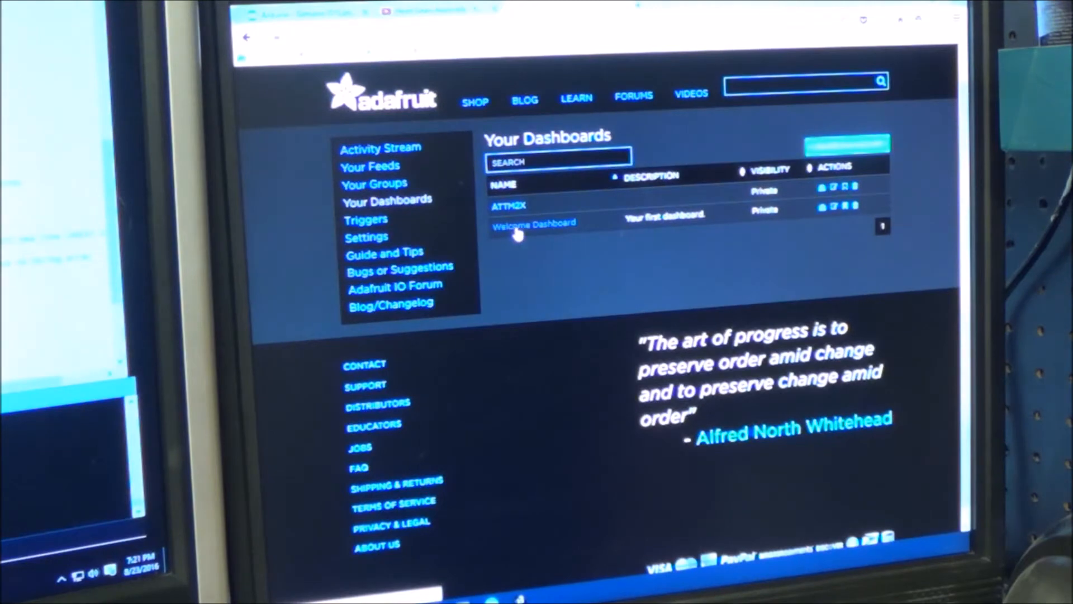
Step: Open the Welcome Dashboard and trigger the Open Garage Door button
click(533, 222)
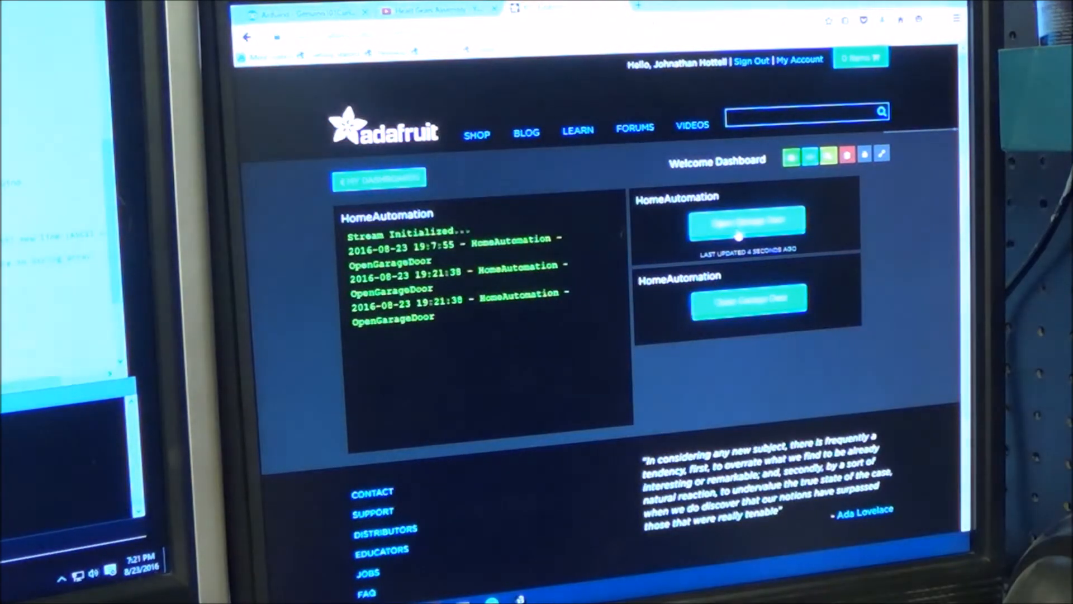
click(650, 32)
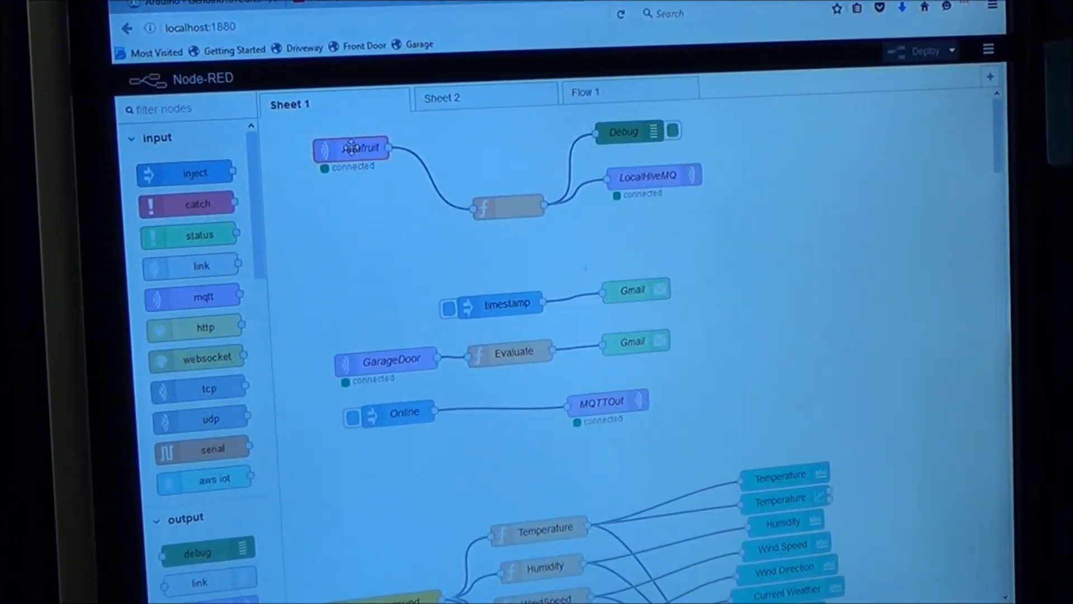
double_click(351, 148)
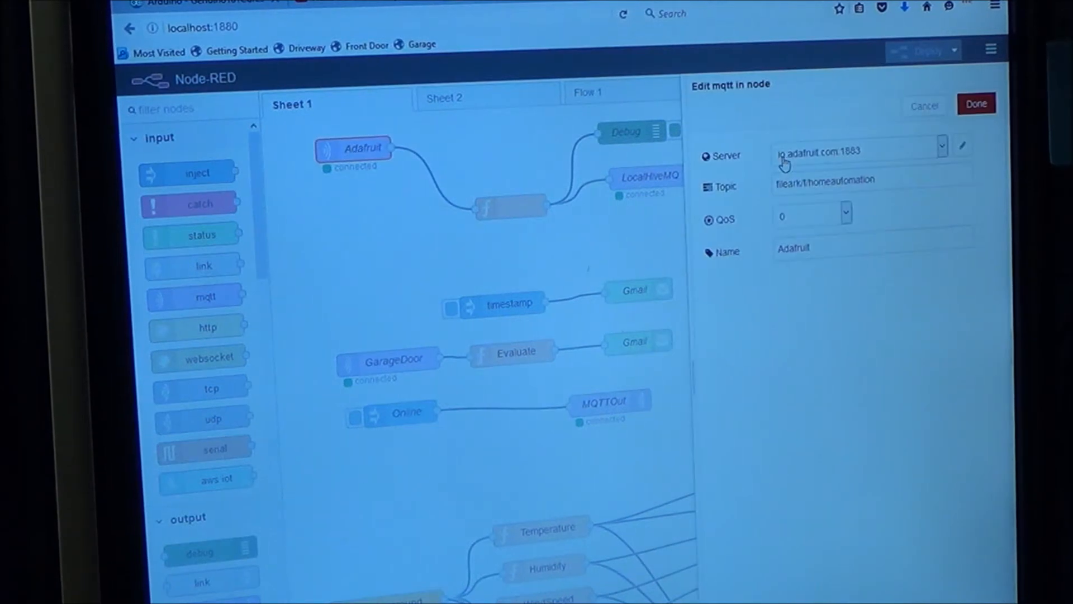
mouse_move(835, 165)
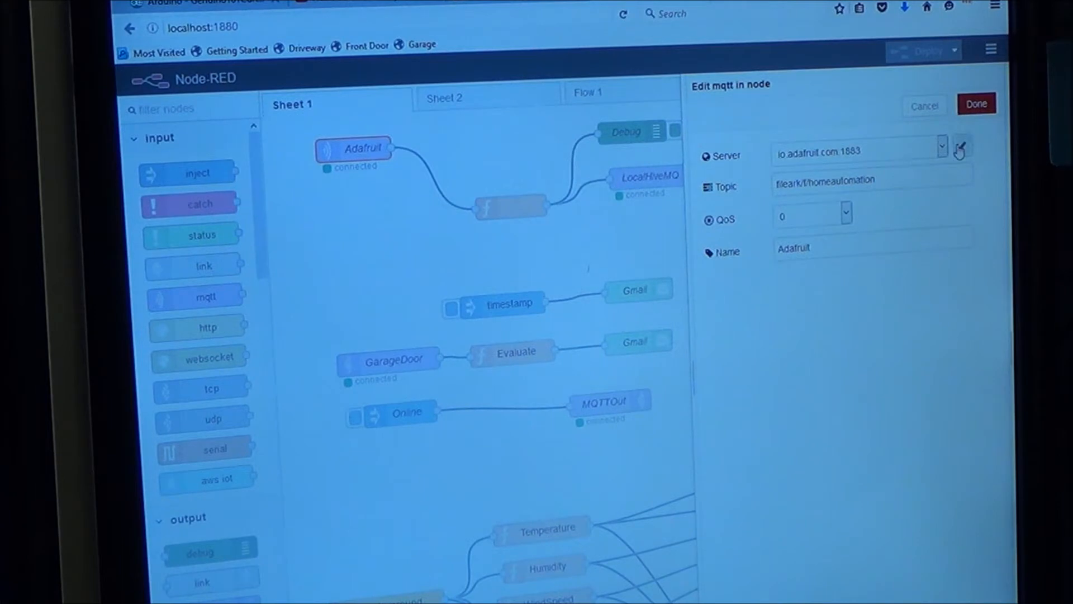
click(960, 147)
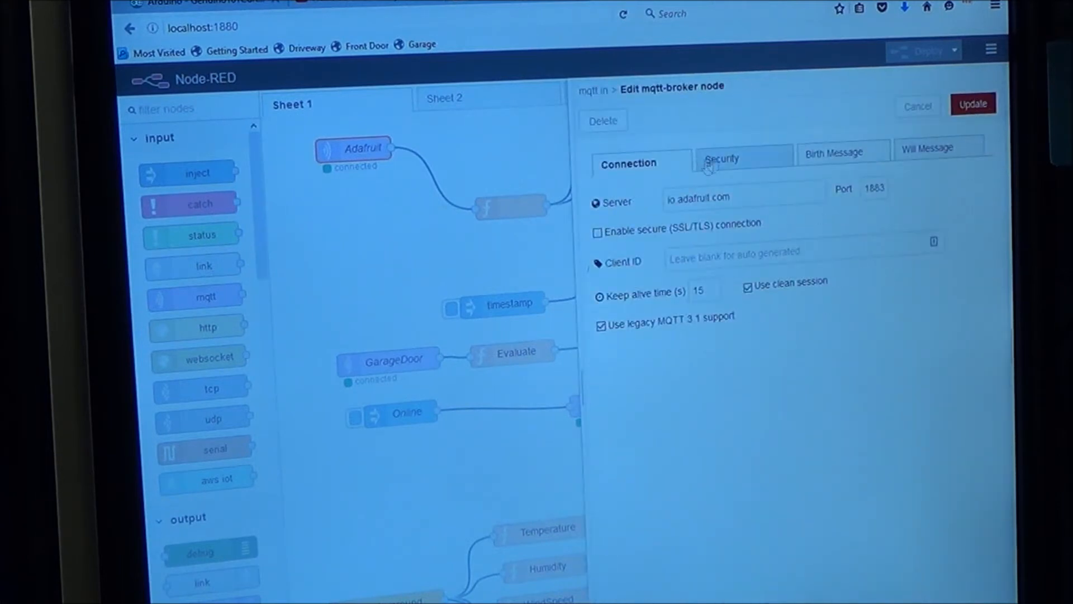
click(722, 159)
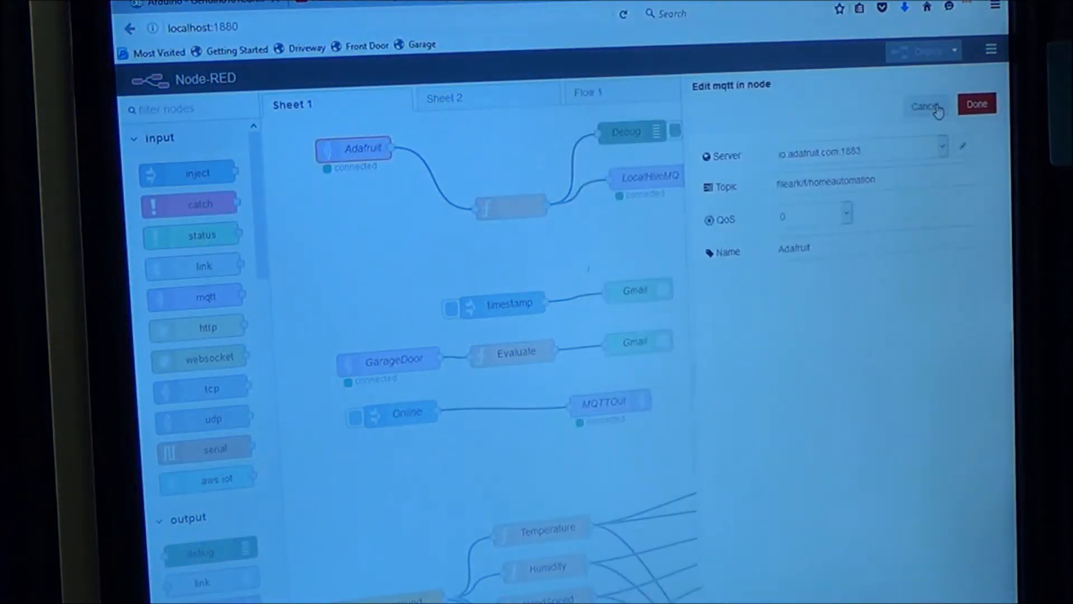
click(926, 106)
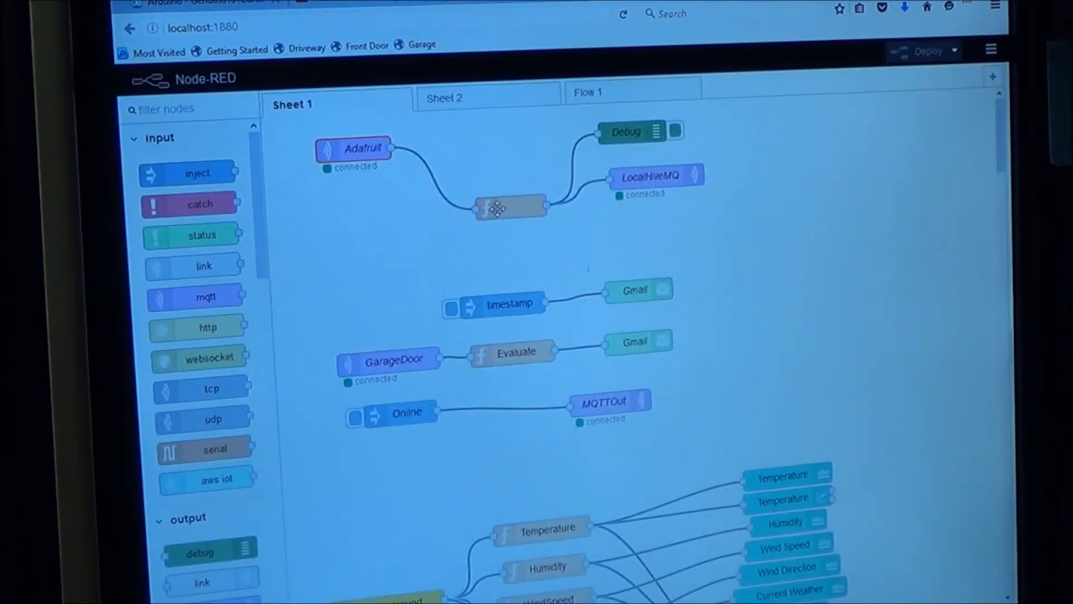
Step: Inspect the function node code mapping garage-door and dinner-bell payloads to MQTT topics
double_click(509, 207)
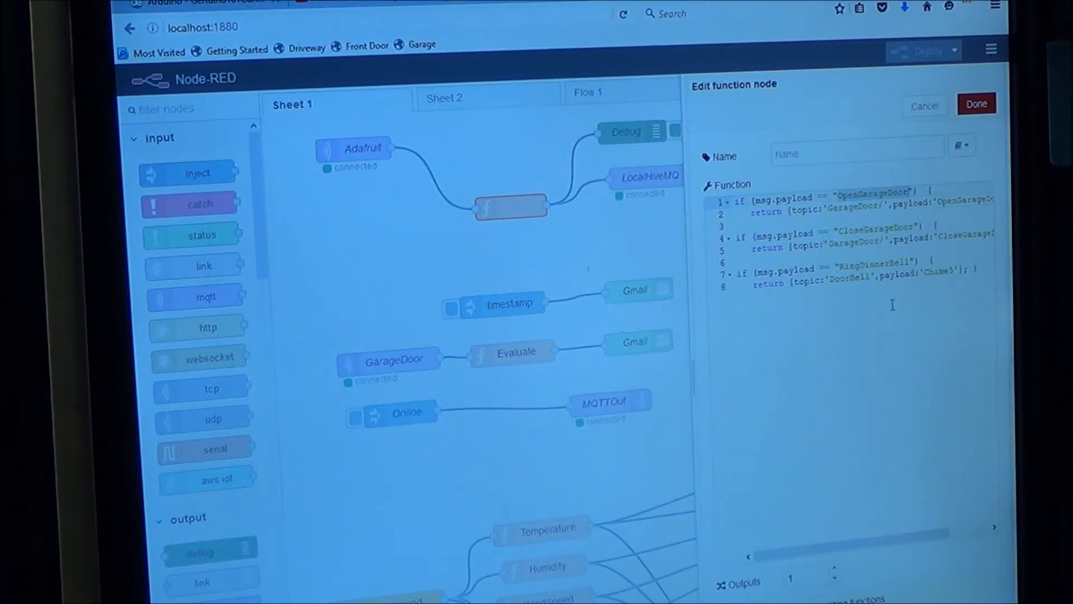
click(976, 104)
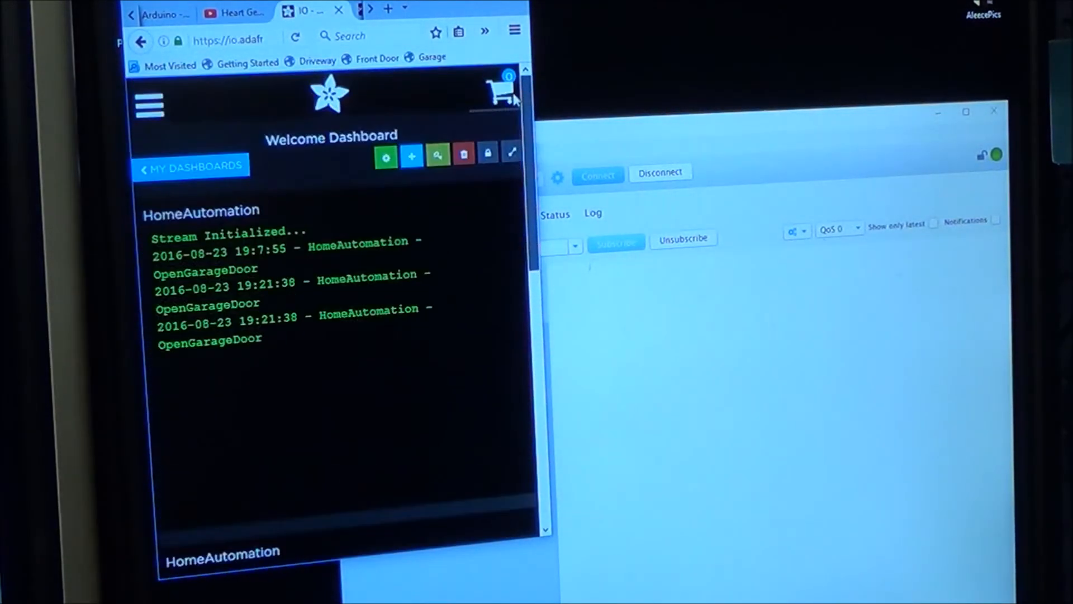
Step: Press Open Garage Door on the dashboard to log new 1 and 0 entries
scroll(down, 3)
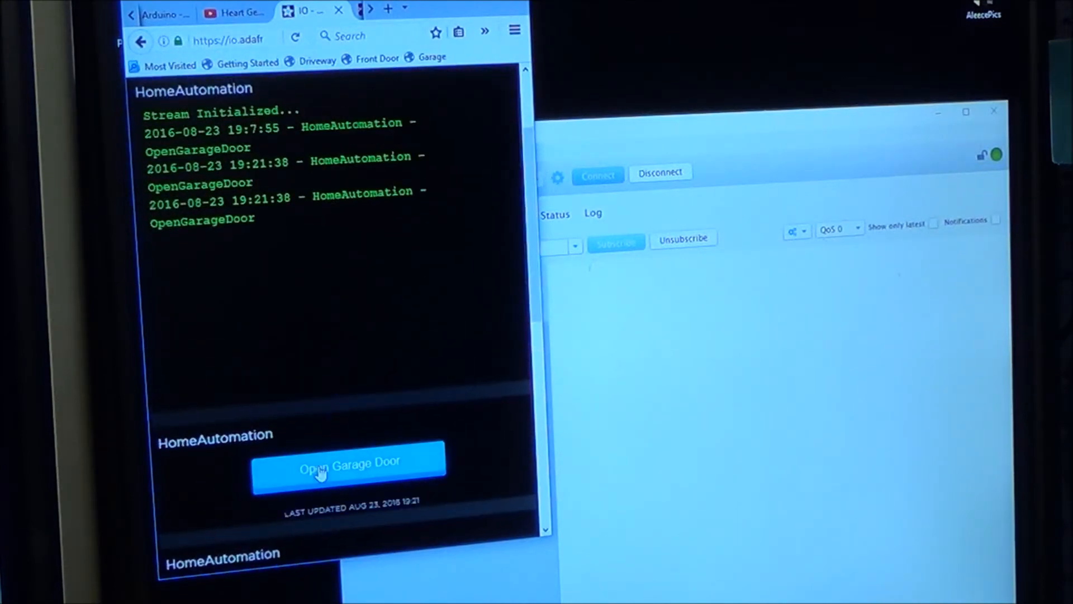
click(349, 463)
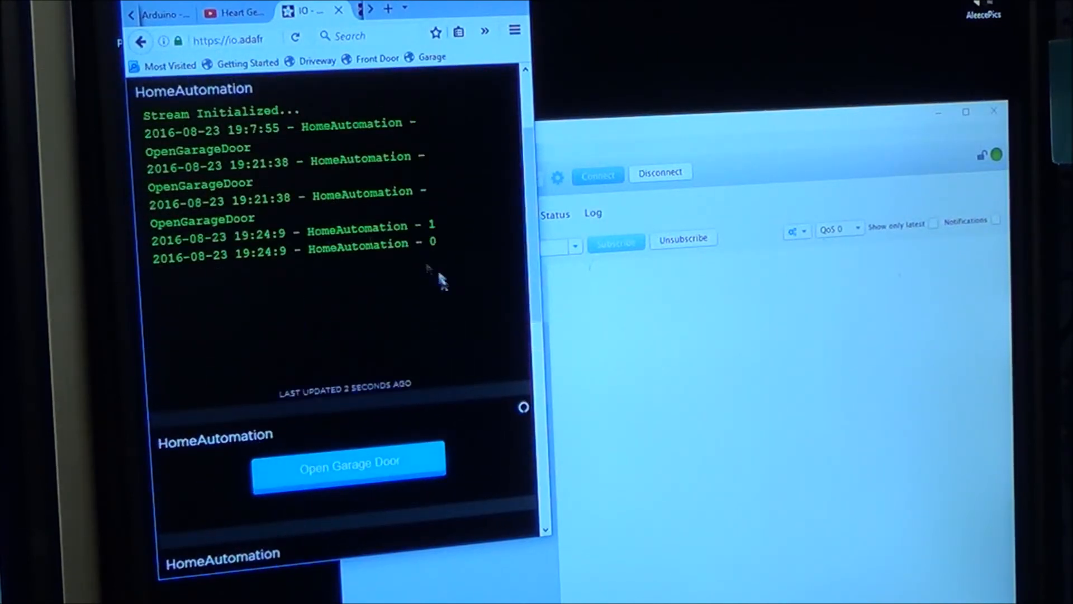